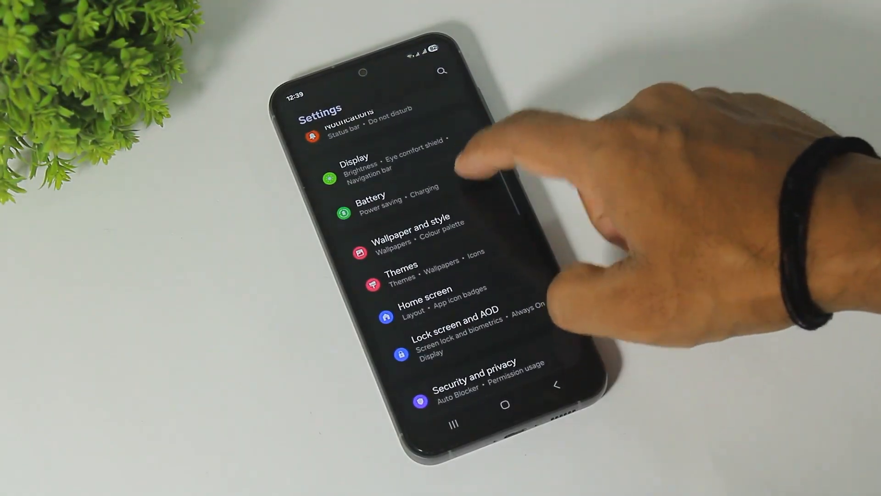
Step: Confirm Adaptive battery is On under Battery > Background usage limits, then go back to the main list
{"action": "left_click", "coordinate": [371, 204]}
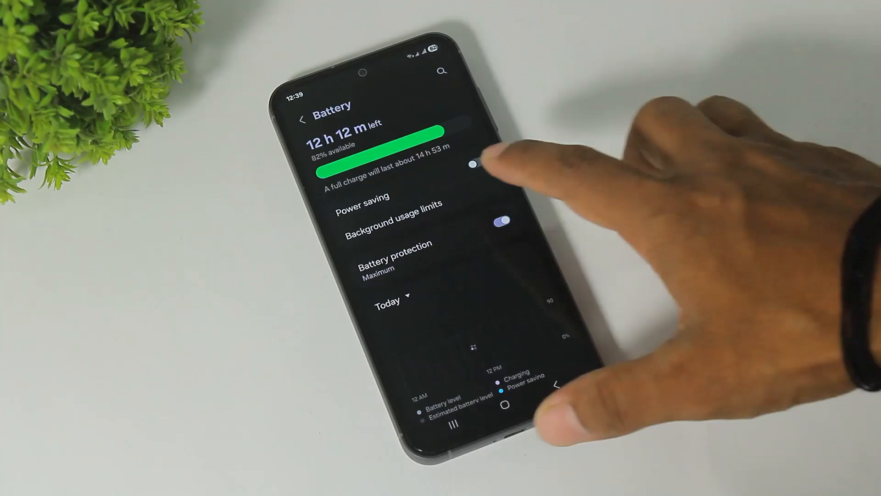
{"action": "left_click", "coordinate": [392, 219]}
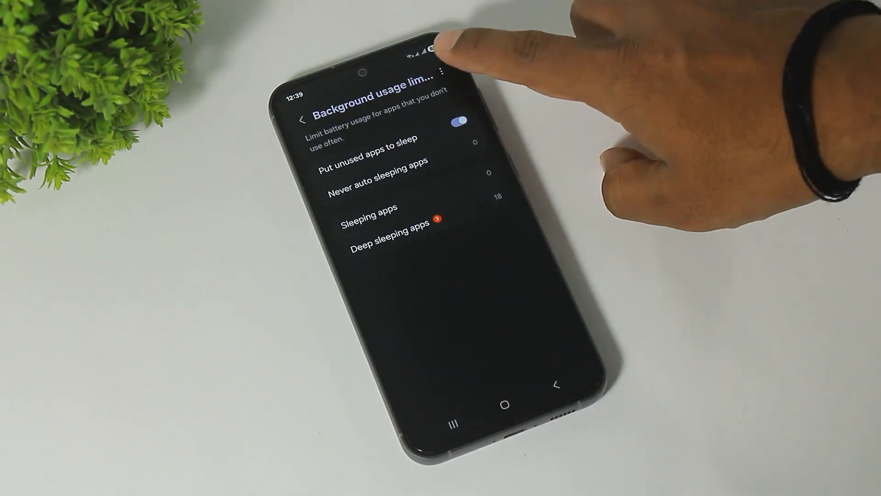
{"action": "left_click", "coordinate": [445, 71]}
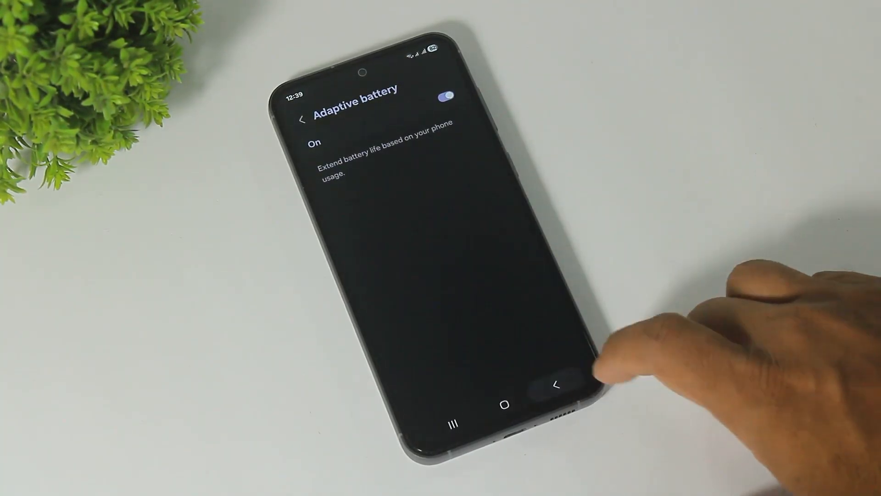
{"action": "left_click", "coordinate": [556, 376]}
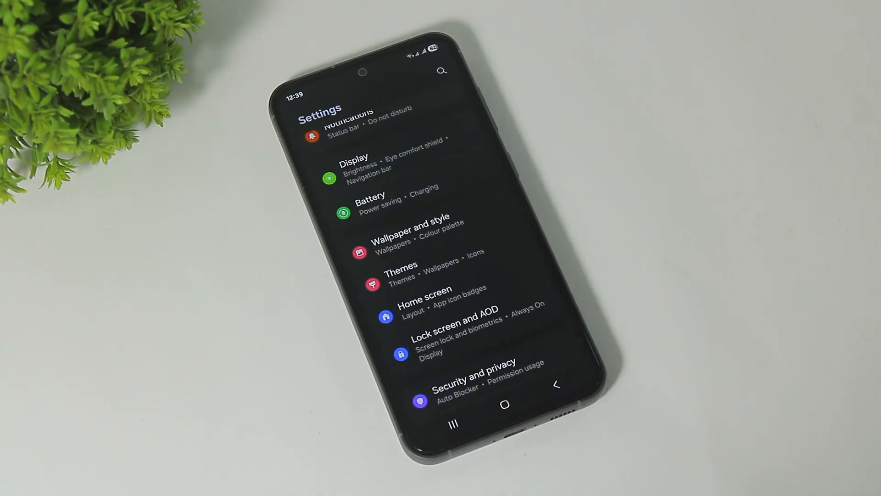
Step: Check Device care's Performance profile shows Standard selected and go back to the main list
{"action": "scroll", "scroll_direction": "down", "scroll_amount": 3}
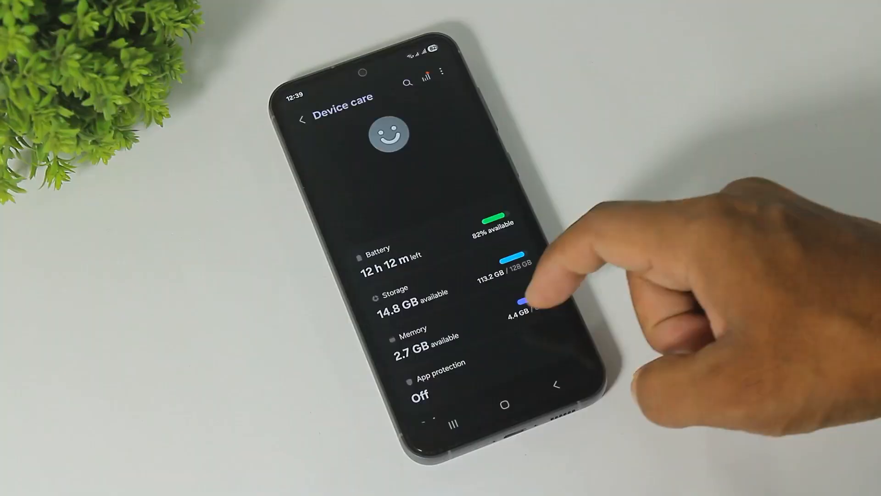
{"action": "scroll", "scroll_direction": "down", "scroll_amount": 3}
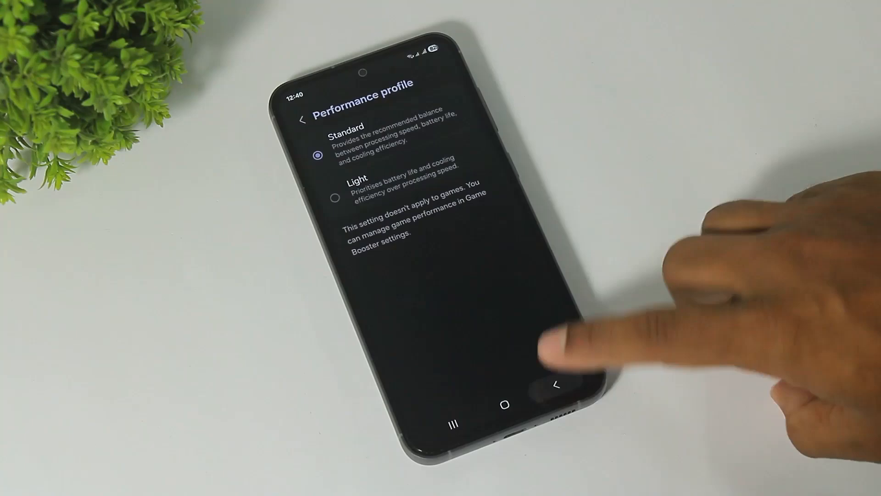
{"action": "left_click", "coordinate": [556, 371]}
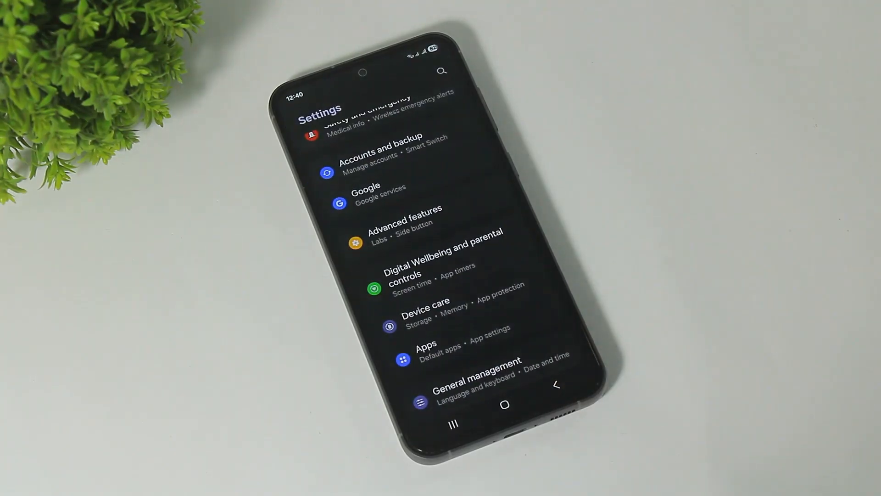
Step: In Developer options, set Background process limit to a small 'At most' process count
{"action": "scroll", "scroll_direction": "down", "scroll_amount": 3}
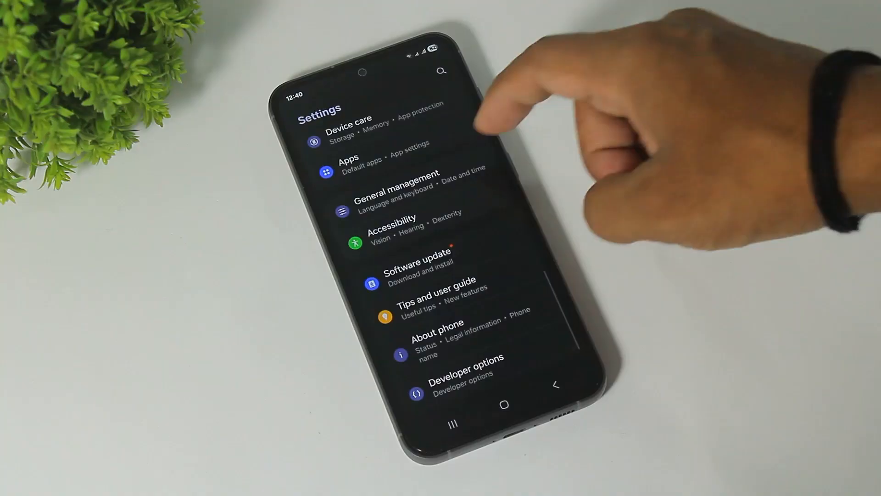
{"action": "left_click", "coordinate": [460, 365]}
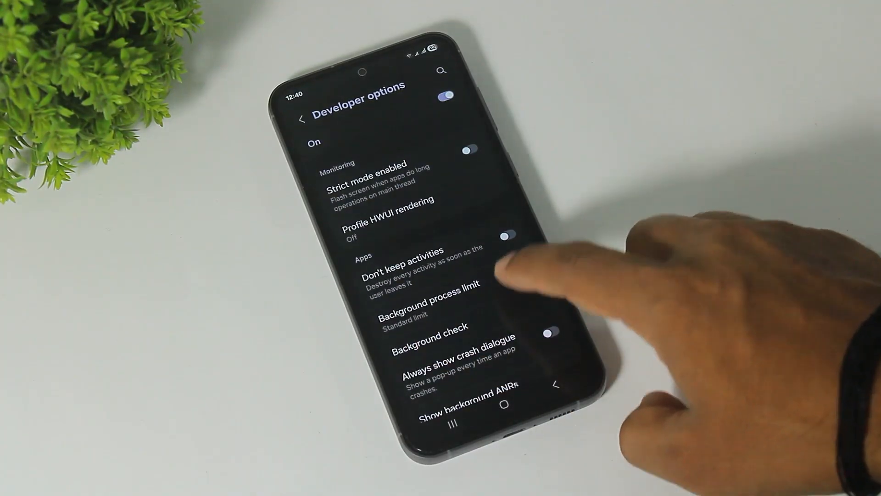
{"action": "left_click", "coordinate": [425, 307]}
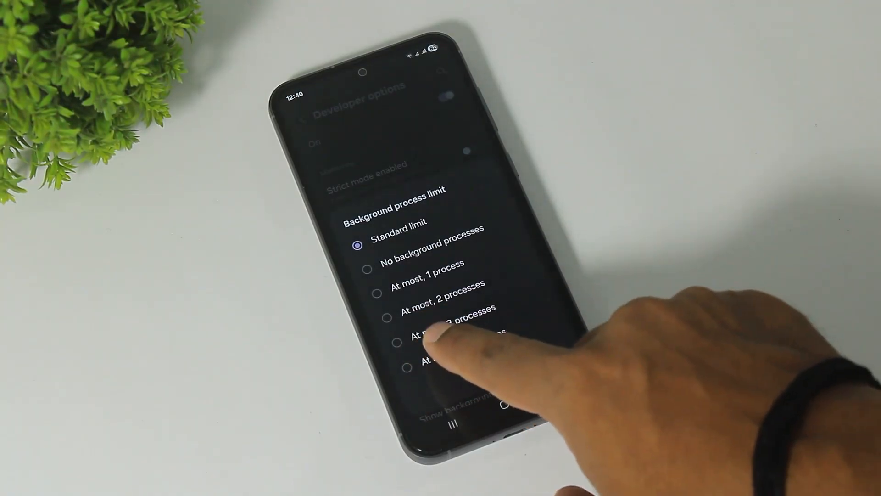
{"action": "left_click", "coordinate": [386, 318]}
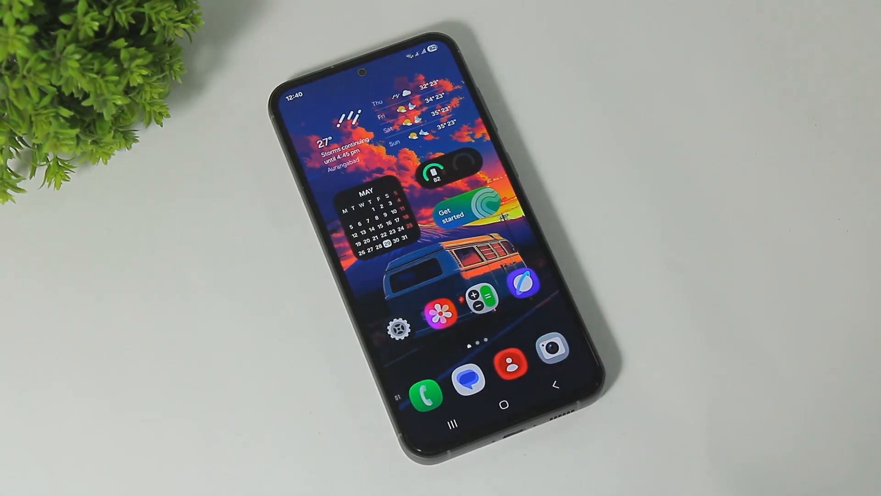
Step: Dial the hidden diagnostic code on the Phone keypad to bring up the SysDump menu
{"action": "left_click", "coordinate": [424, 392]}
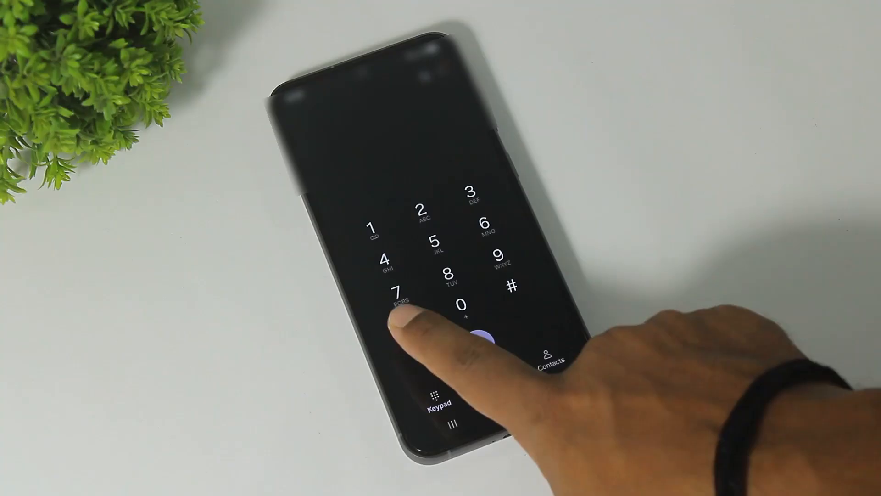
{"action": "left_click", "coordinate": [496, 256]}
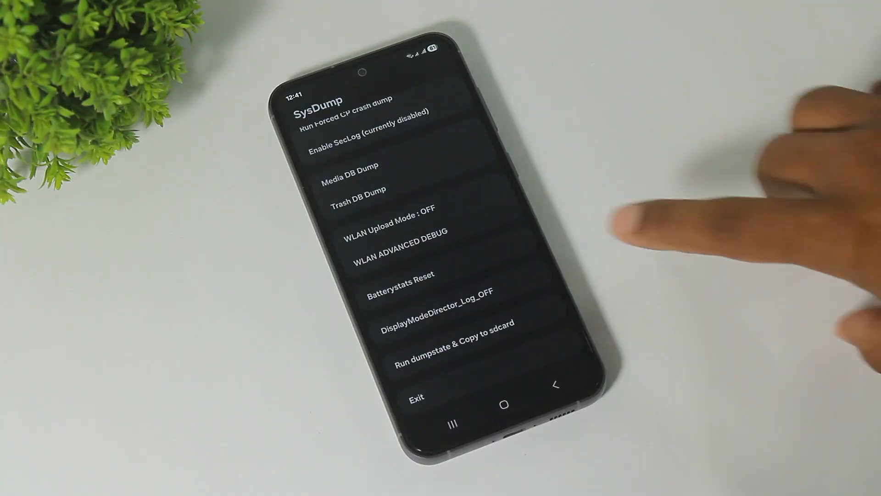
Step: Run Batterystats Reset from the SysDump list to clear battery usage statistics
{"action": "left_click", "coordinate": [400, 281]}
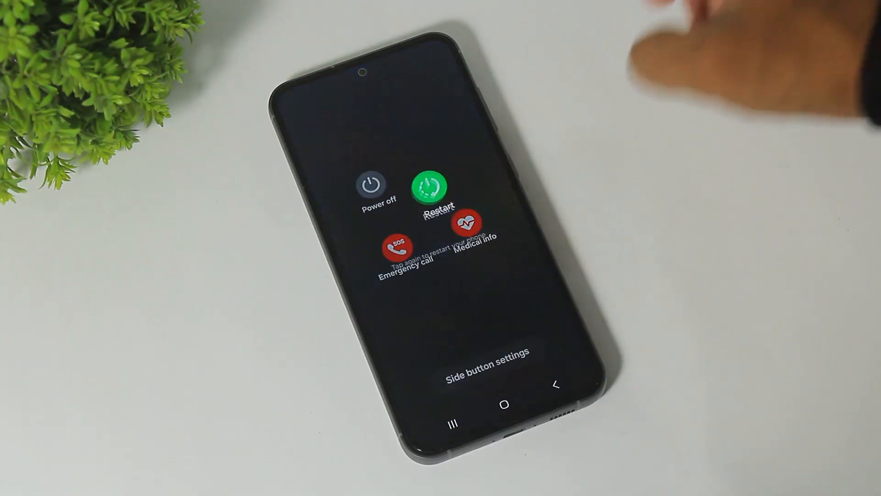
Step: Choose Restart in the power menu so the phone reboots to the Samsung logo
{"action": "left_click", "coordinate": [430, 186]}
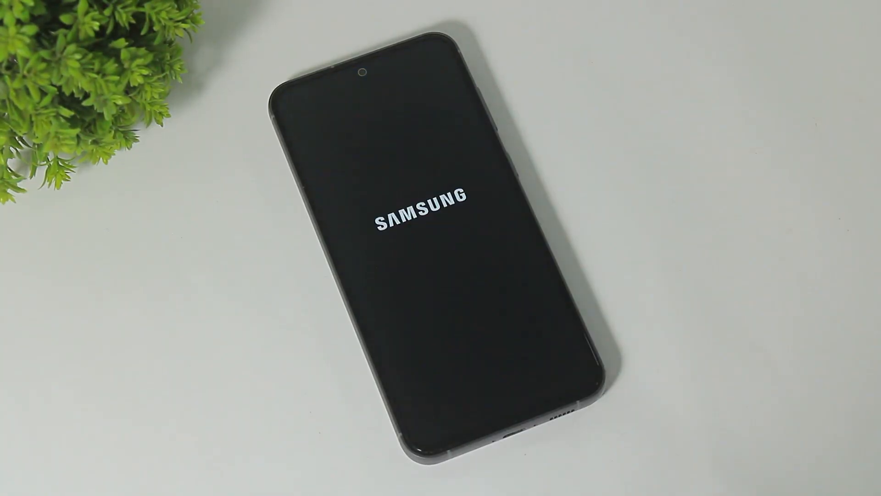